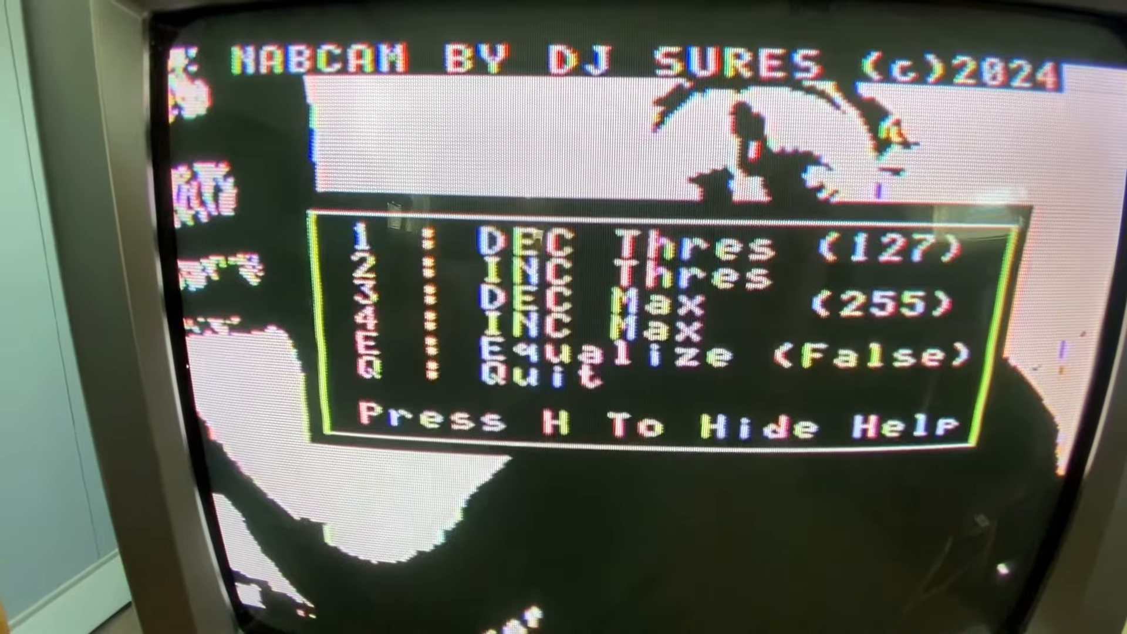
pyautogui.press('e')
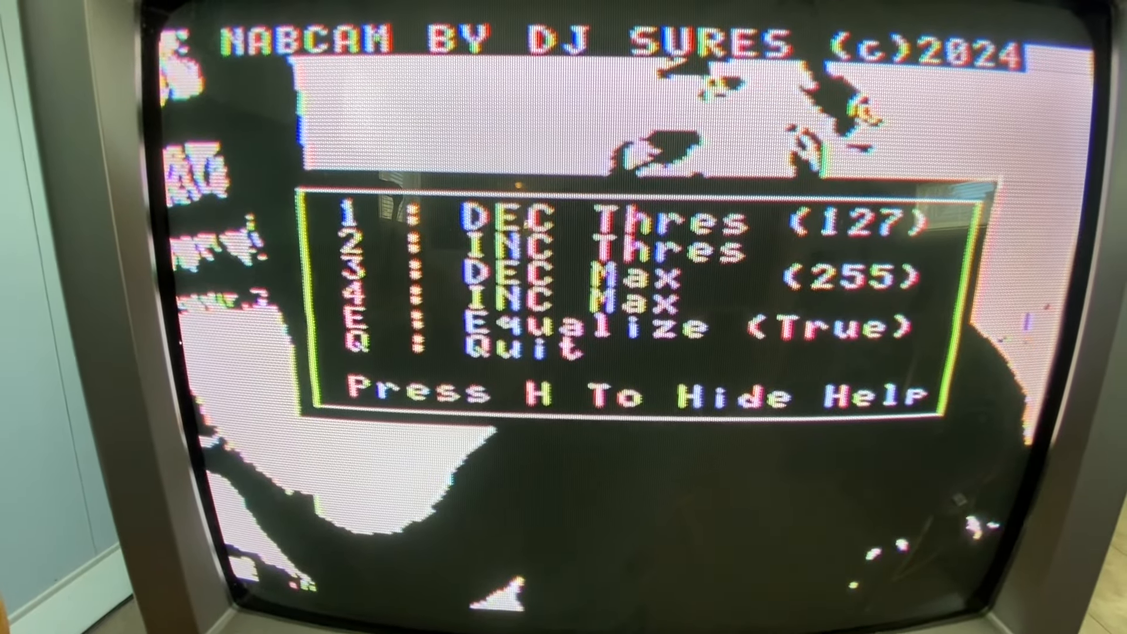
pyautogui.press('e')
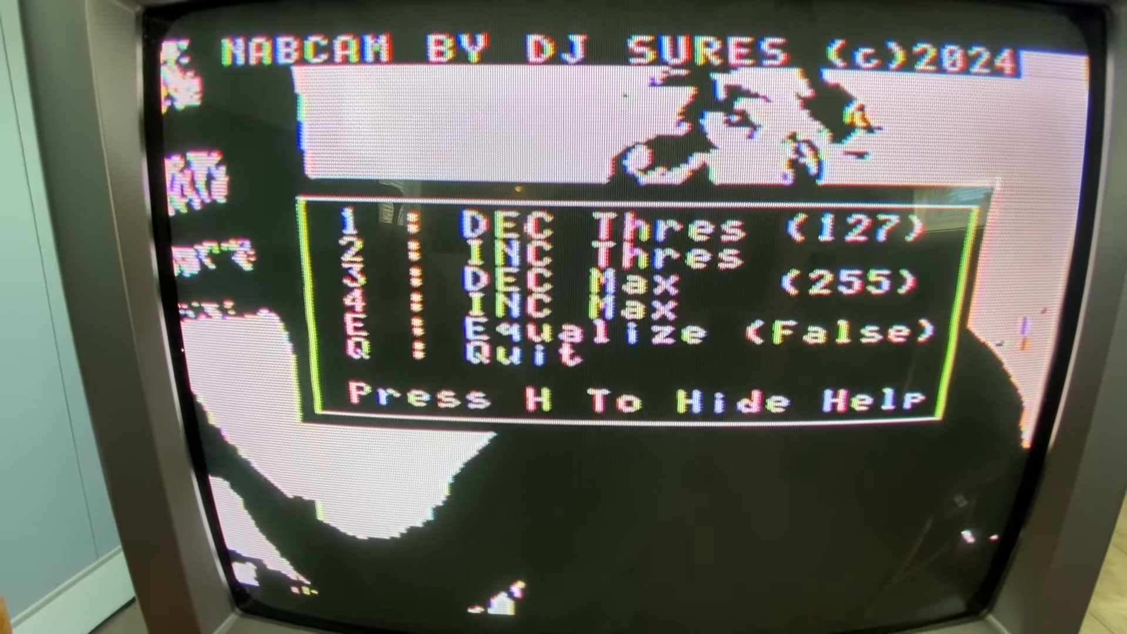